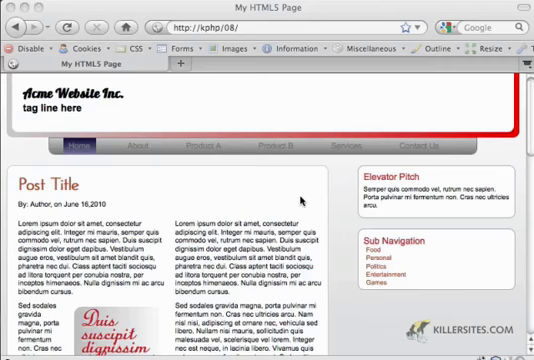
Remove the article and aside markup from index.html, leaving only the Acme header and navigation.
scroll(down, 3)
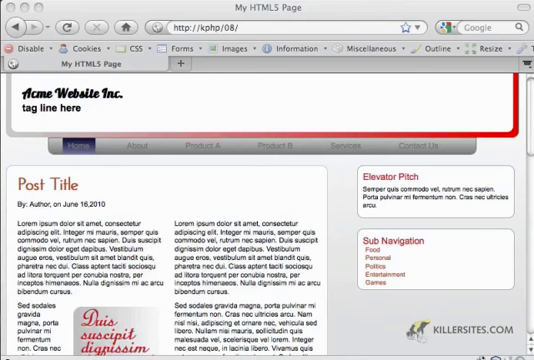
mouse_move(336, 172)
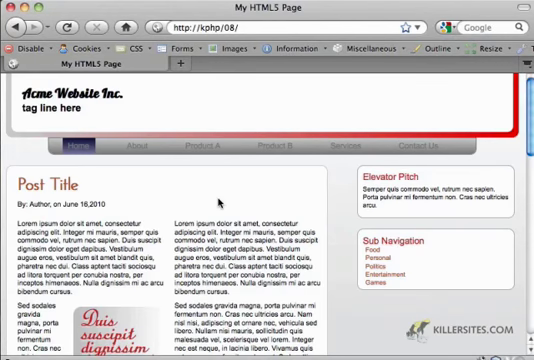
scroll(down, 3)
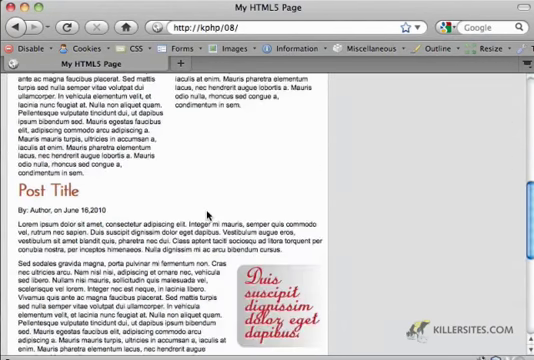
scroll(up, 3)
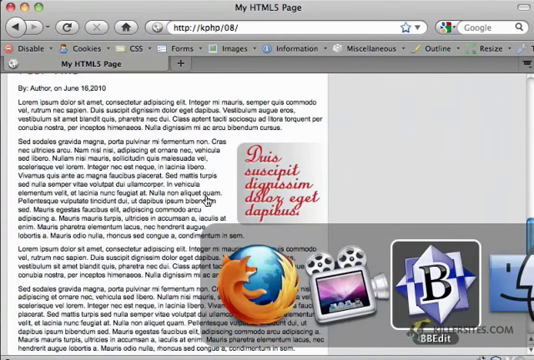
click(444, 290)
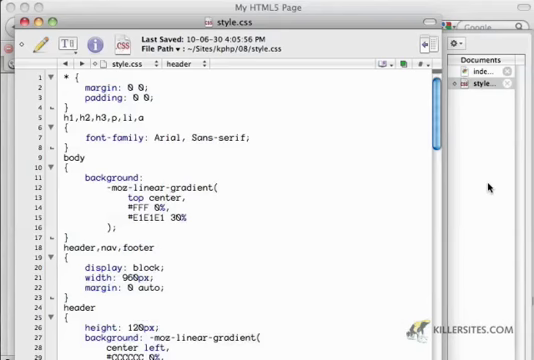
click(492, 68)
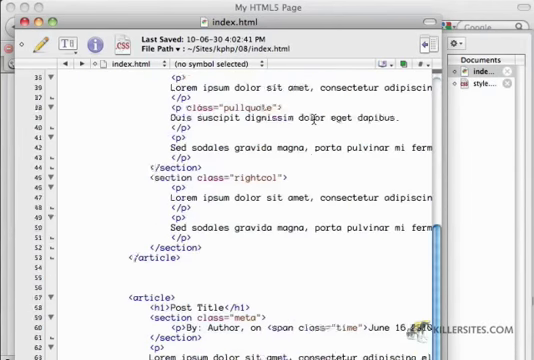
scroll(down, 3)
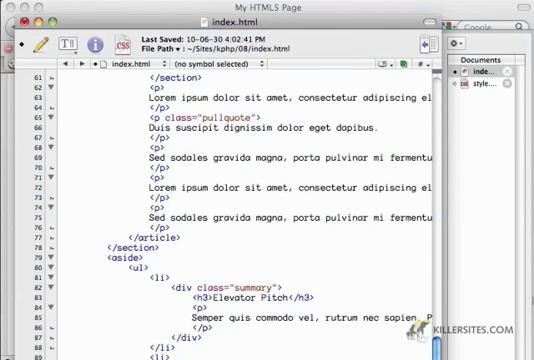
scroll(up, 3)
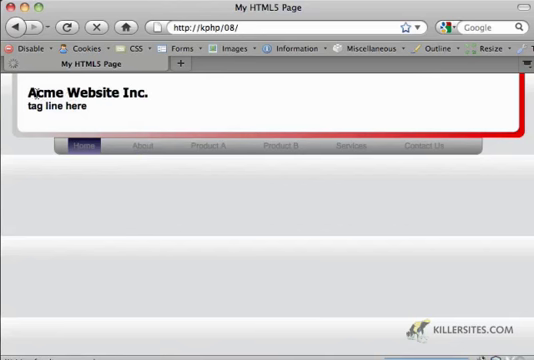
mouse_move(132, 114)
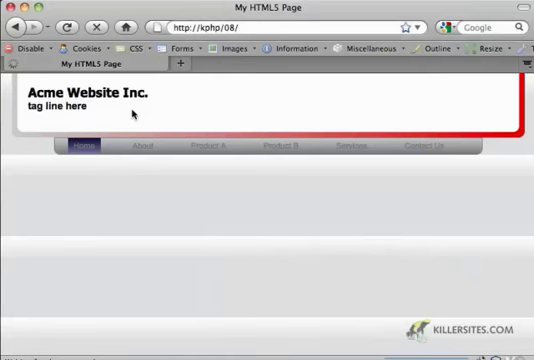
Scroll the reloaded page so only the navigation bar remains in view.
scroll(down, 3)
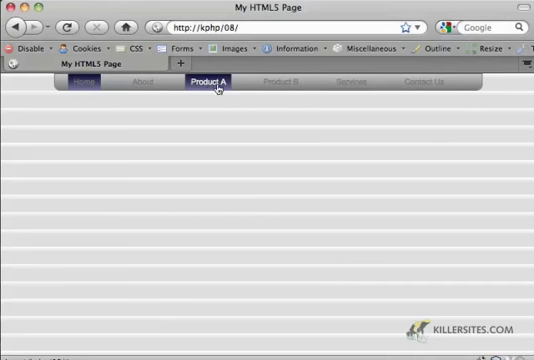
mouse_move(272, 160)
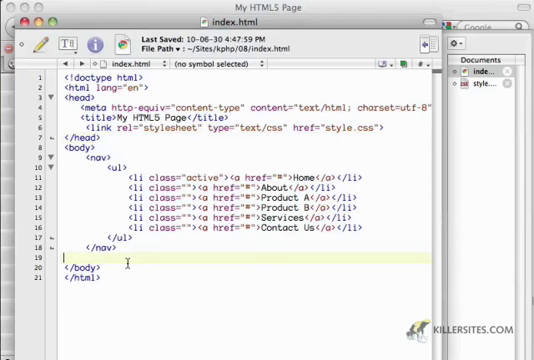
Add a <section> containing an empty <div class="car"></div>.
text(<sect)
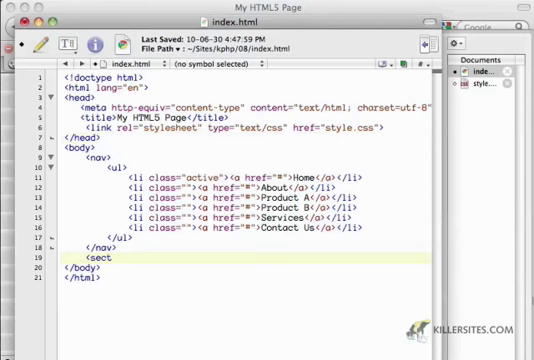
text(ion>)
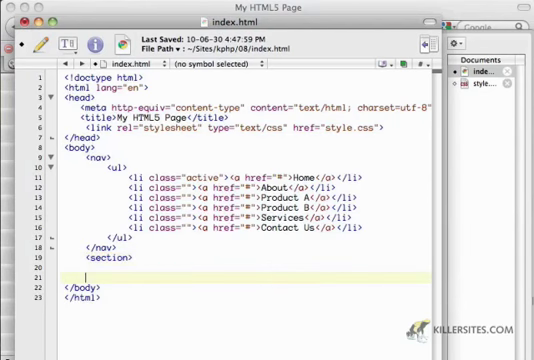
text(</section>)
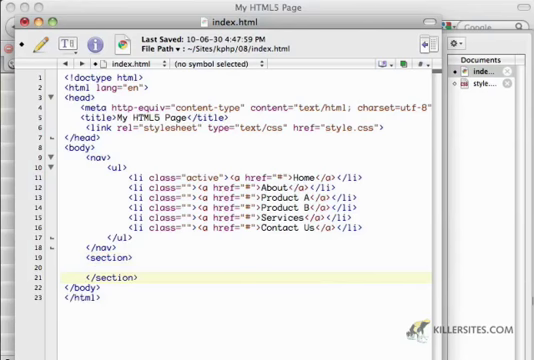
text(<div class)
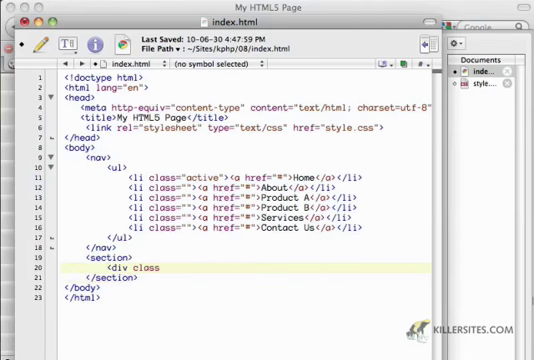
text(=")
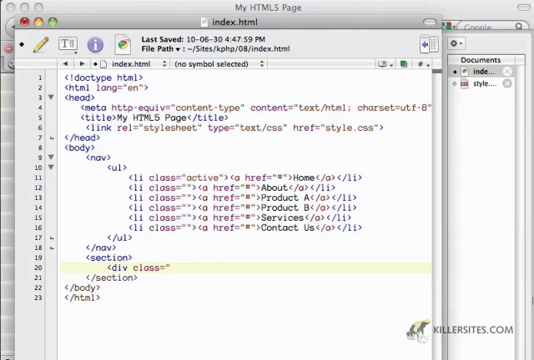
text(car")
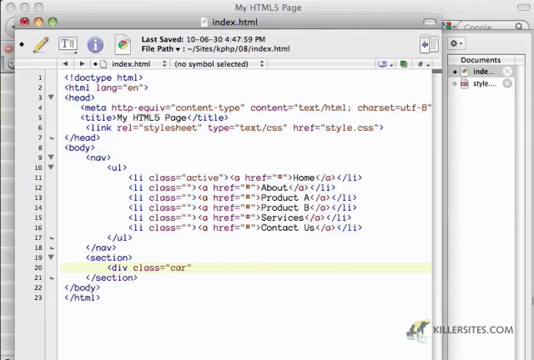
text(</div>)
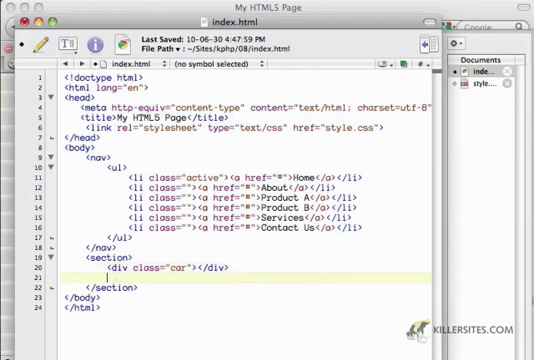
Add the heading 'Another Car Site!' and a <nav> list inside the section.
text(h2)
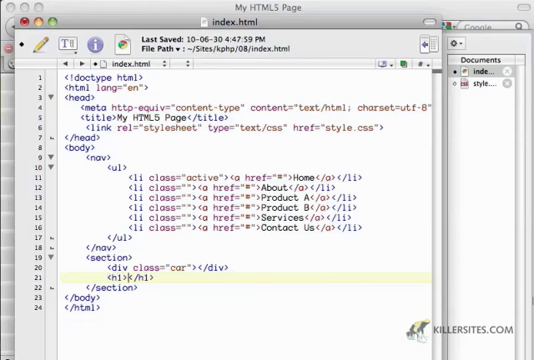
text(Another Car)
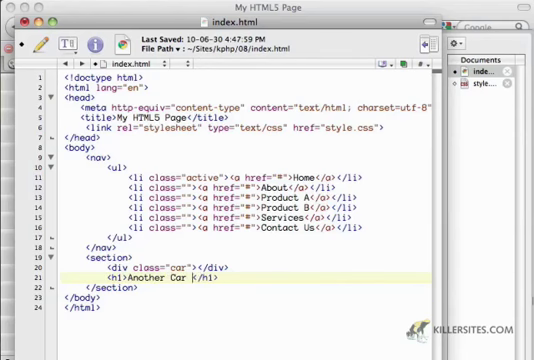
text(Site)
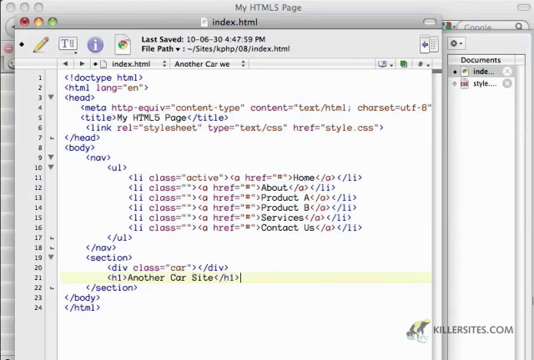
text(nav>)
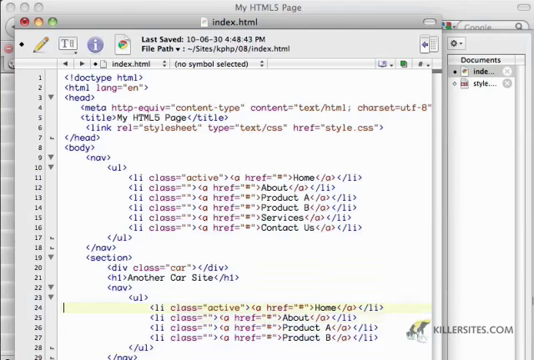
Give the new section tag the class "hero".
double_click(328, 304)
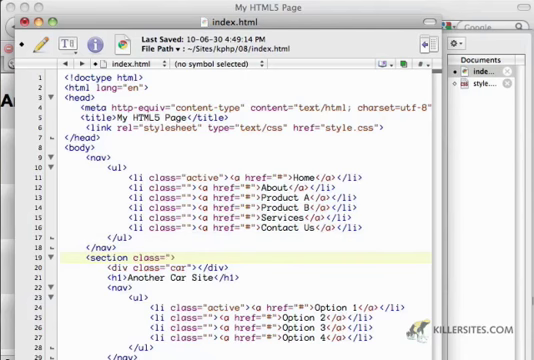
text(hero)
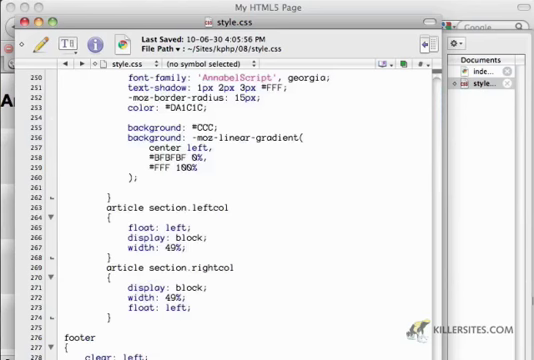
scroll(up, 3)
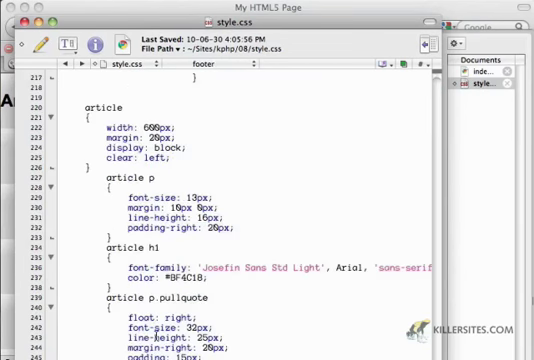
scroll(up, 3)
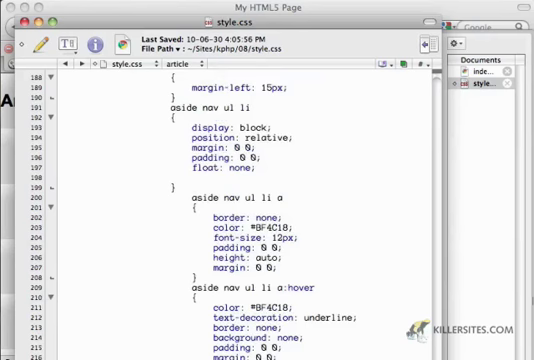
scroll(up, 3)
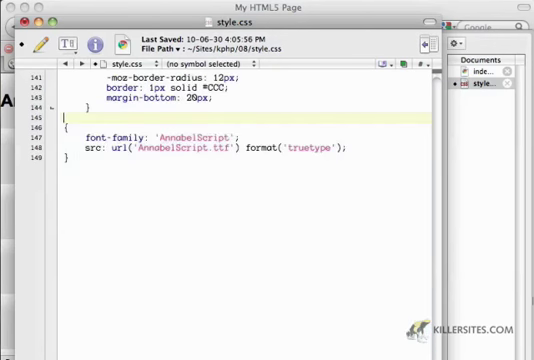
scroll(up, 3)
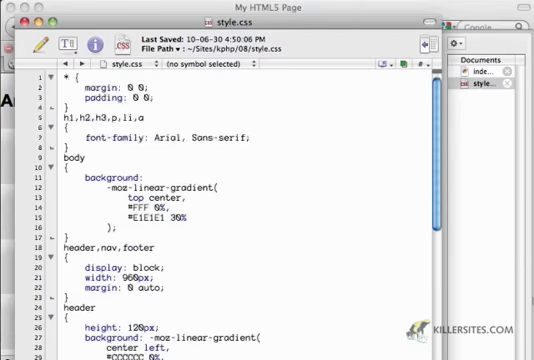
scroll(down, 3)
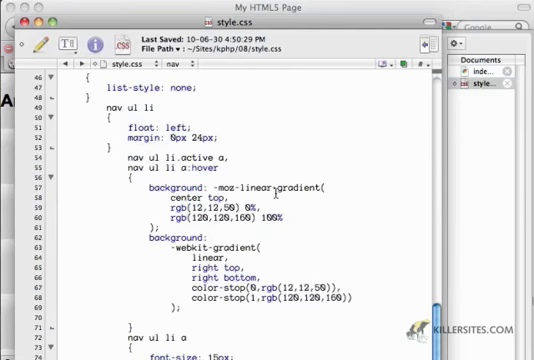
scroll(up, 3)
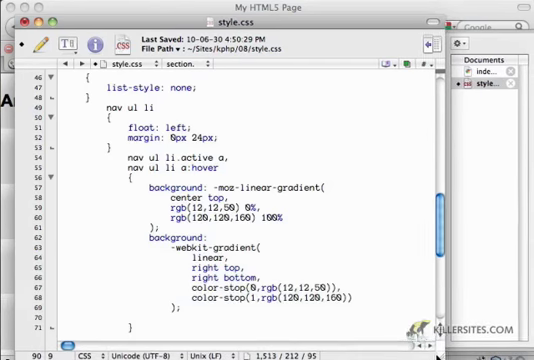
Start a section.hero rule with width 800px and height 300px.
scroll(down, 3)
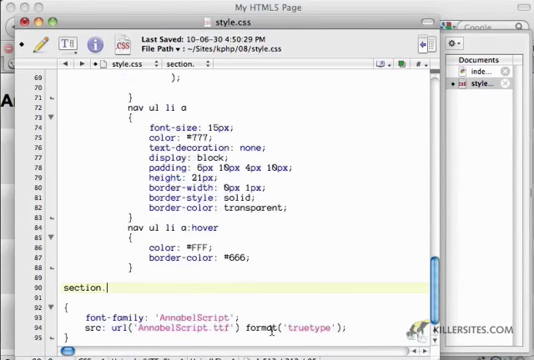
text(hero)
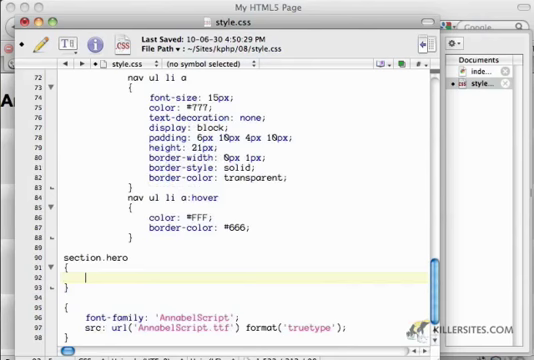
text(width)
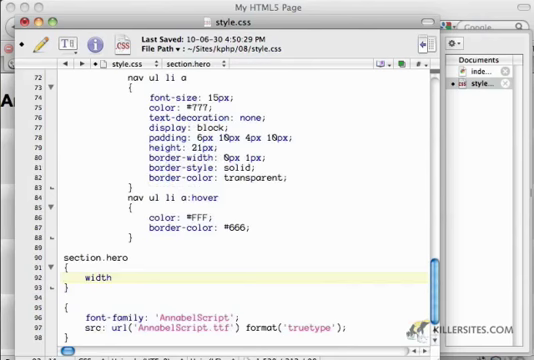
text(:)
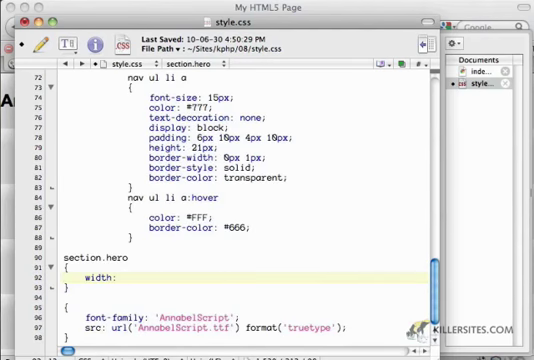
text(800px;)
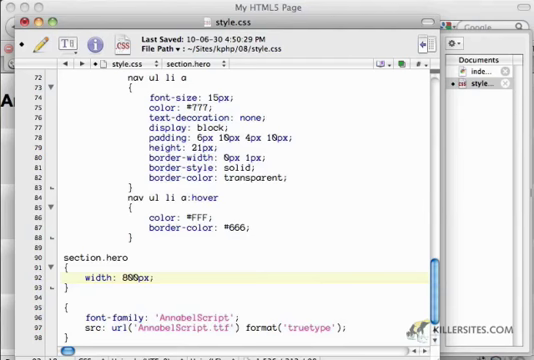
text(height: 300px;)
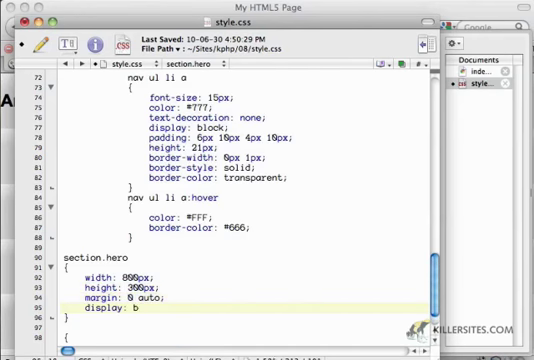
Make section.hero a relatively positioned block with a 30px top margin.
text(lock;)
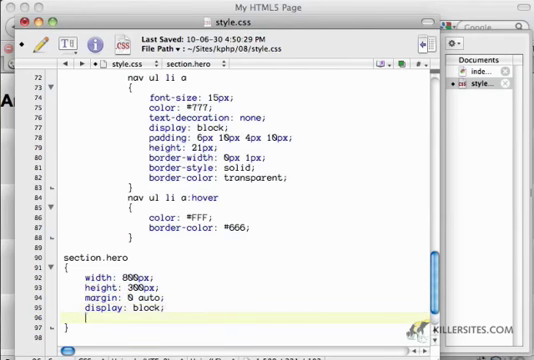
text(position: rel)
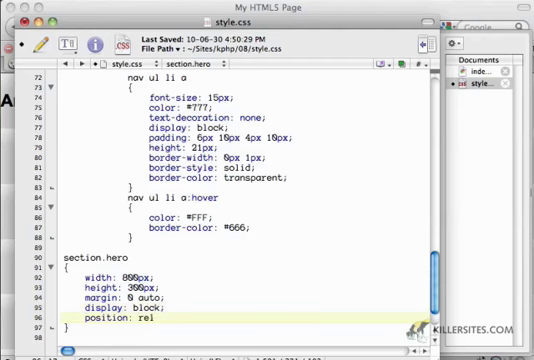
text(ative;)
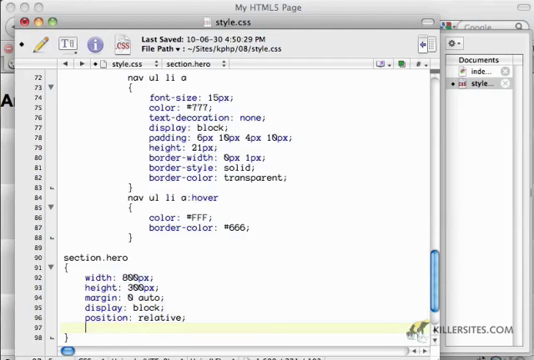
text(margin-top:)
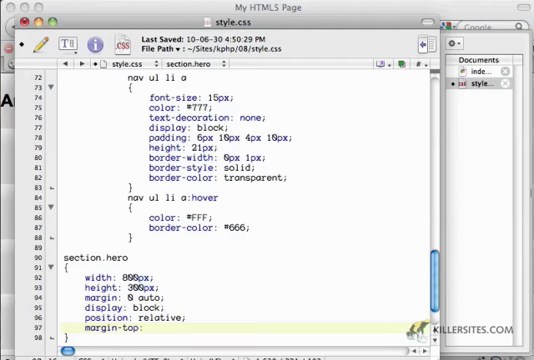
text(30px;)
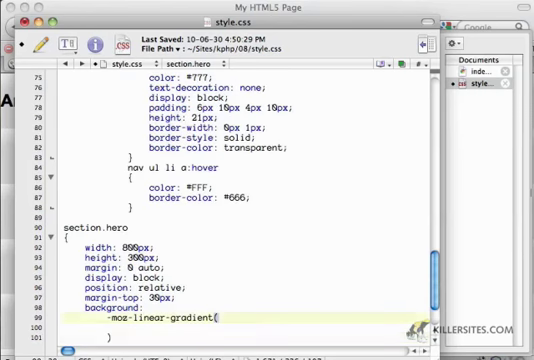
Set a -moz-linear-gradient background from #12224A at center bottom toward #5965C9.
text(center bottom,)
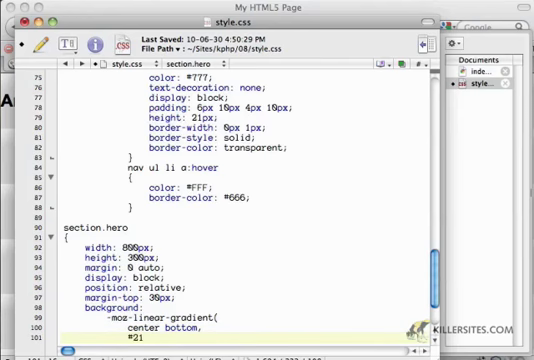
text(224A)
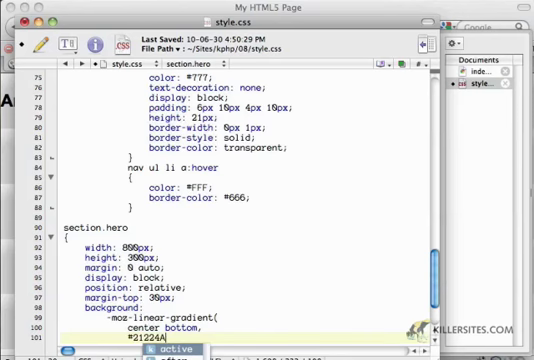
text(0%,)
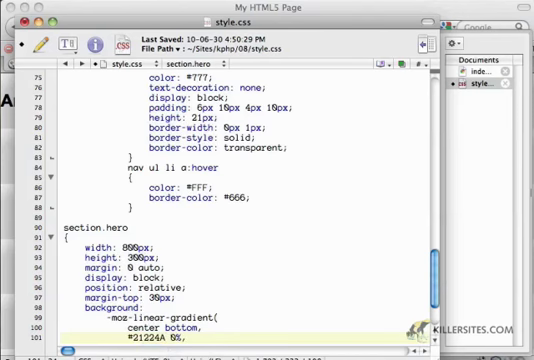
scroll(down, 3)
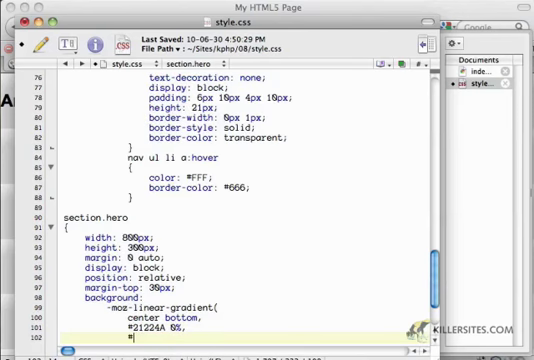
text(59)
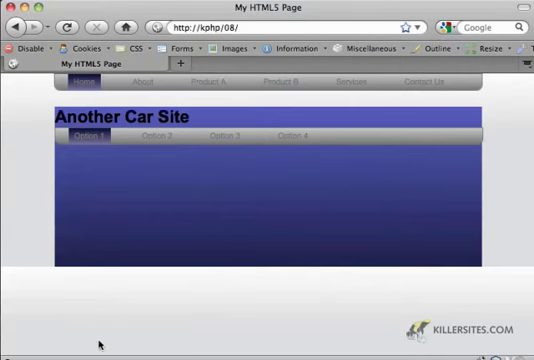
Preview the blue-purple gradient hero box in Firefox.
click(220, 136)
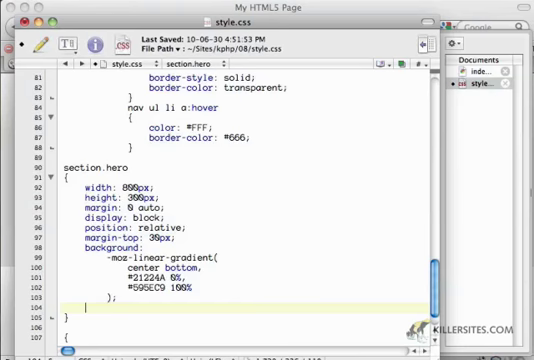
text(-moz-border-radius: 12px;)
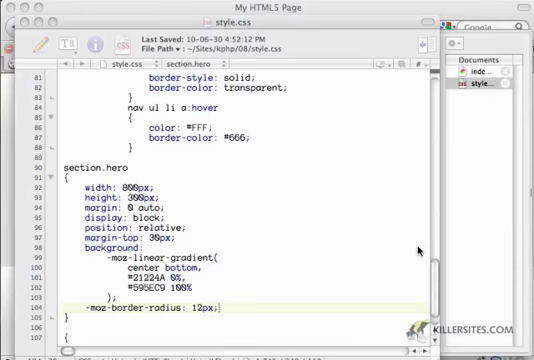
scroll(down, 3)
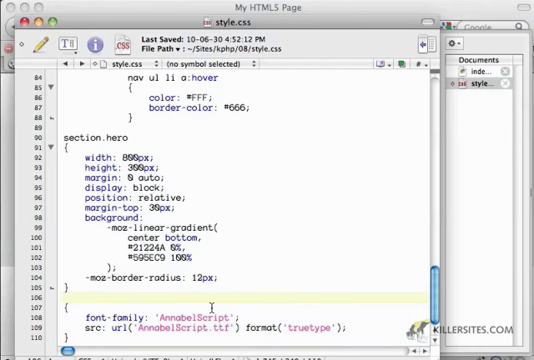
text(@font-face {)
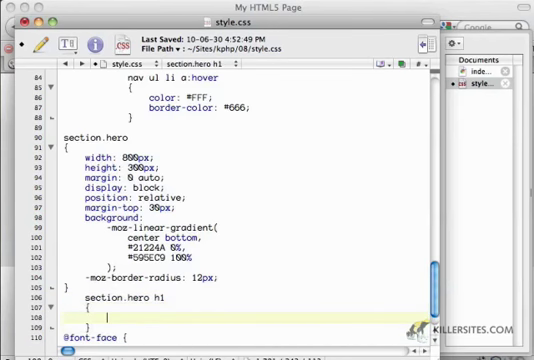
Style section.hero h1 with 'AnnabelScript', Arial, sans-serif at 74px in white #FFF.
text(font-family:)
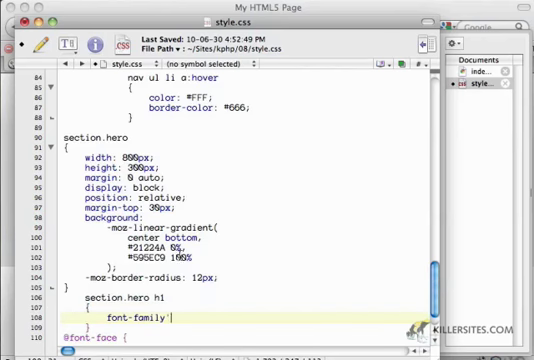
text(An)
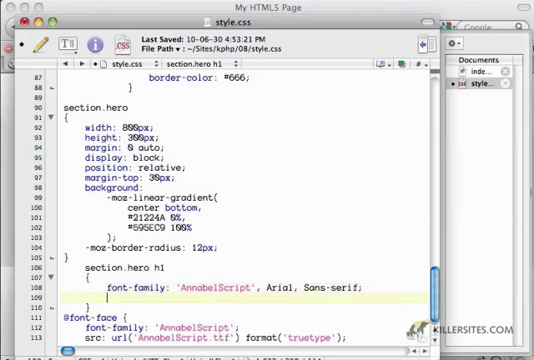
text(font-size:)
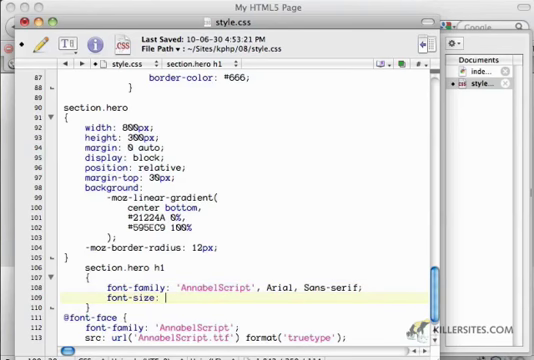
text(74px;)
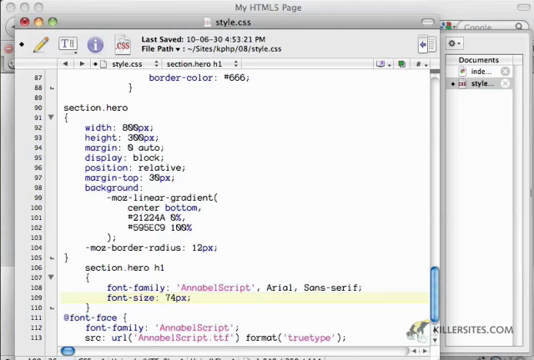
text(color: #F)
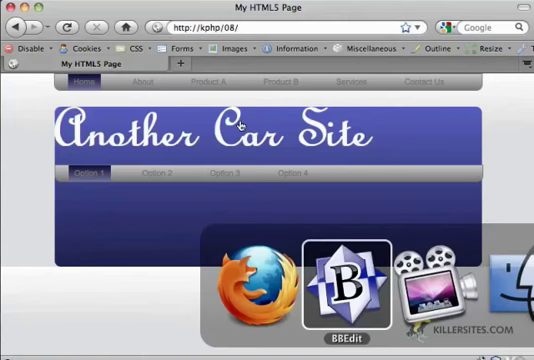
mouse_move(252, 290)
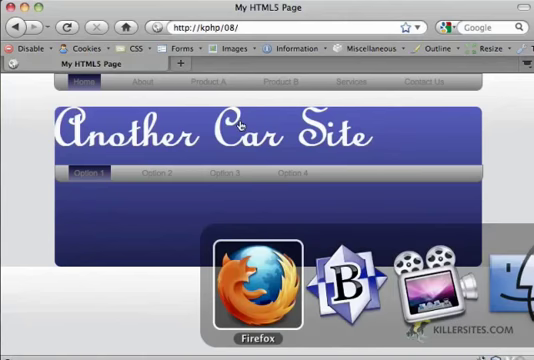
click(344, 290)
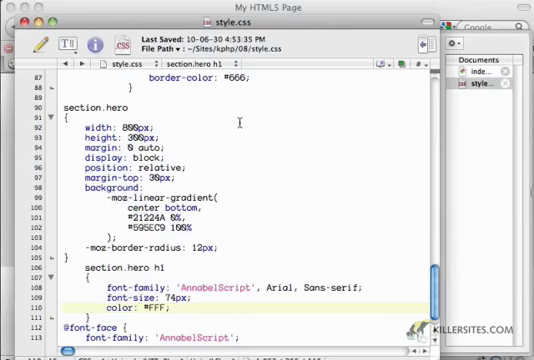
Add font-style: italic to the section.hero h1 rule.
text(font-style:)
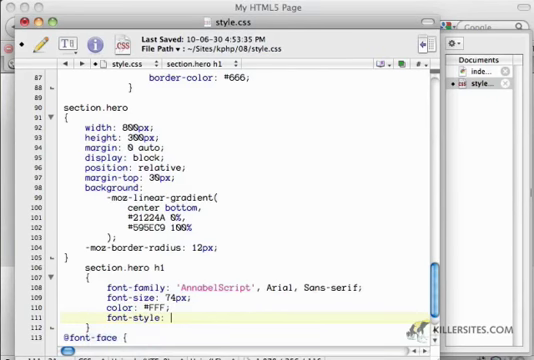
text(italic)
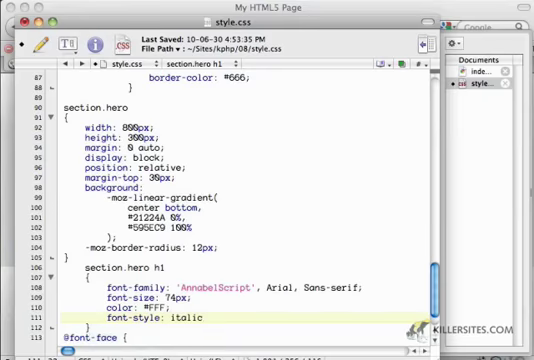